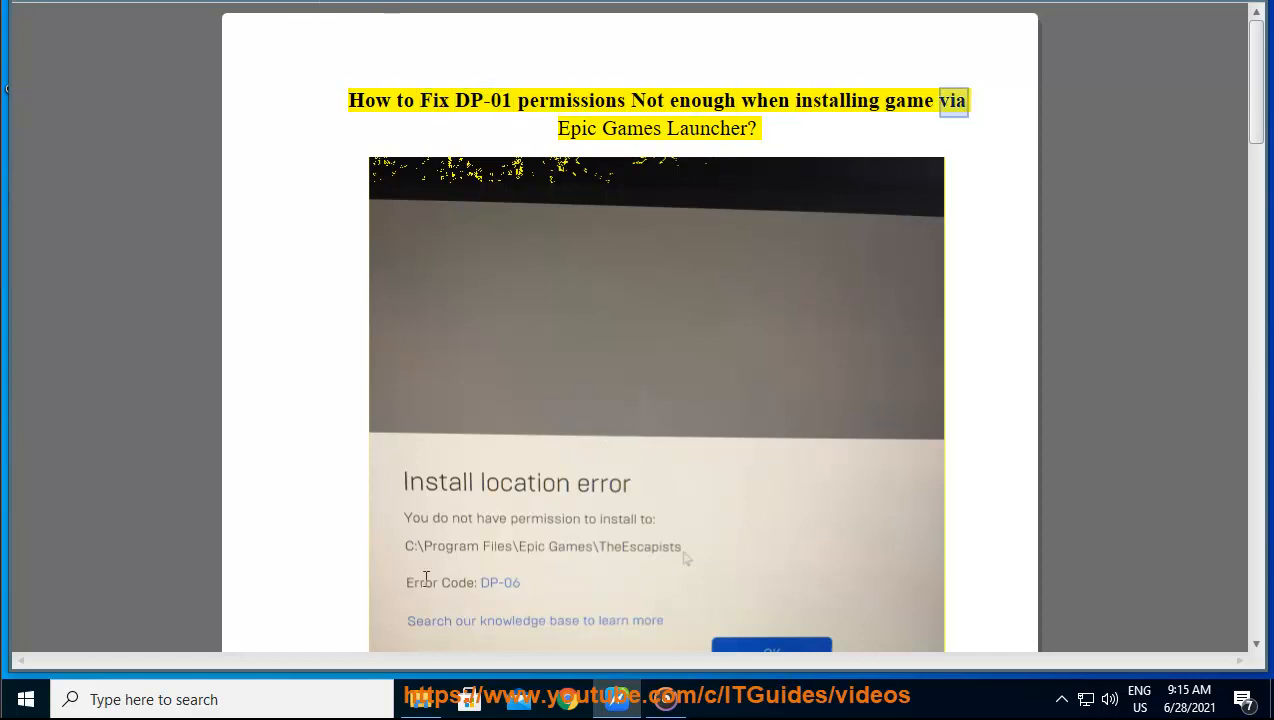
- Check the TEST user's account details in Task Manager's Users view, then close that window
scroll("down", 3)
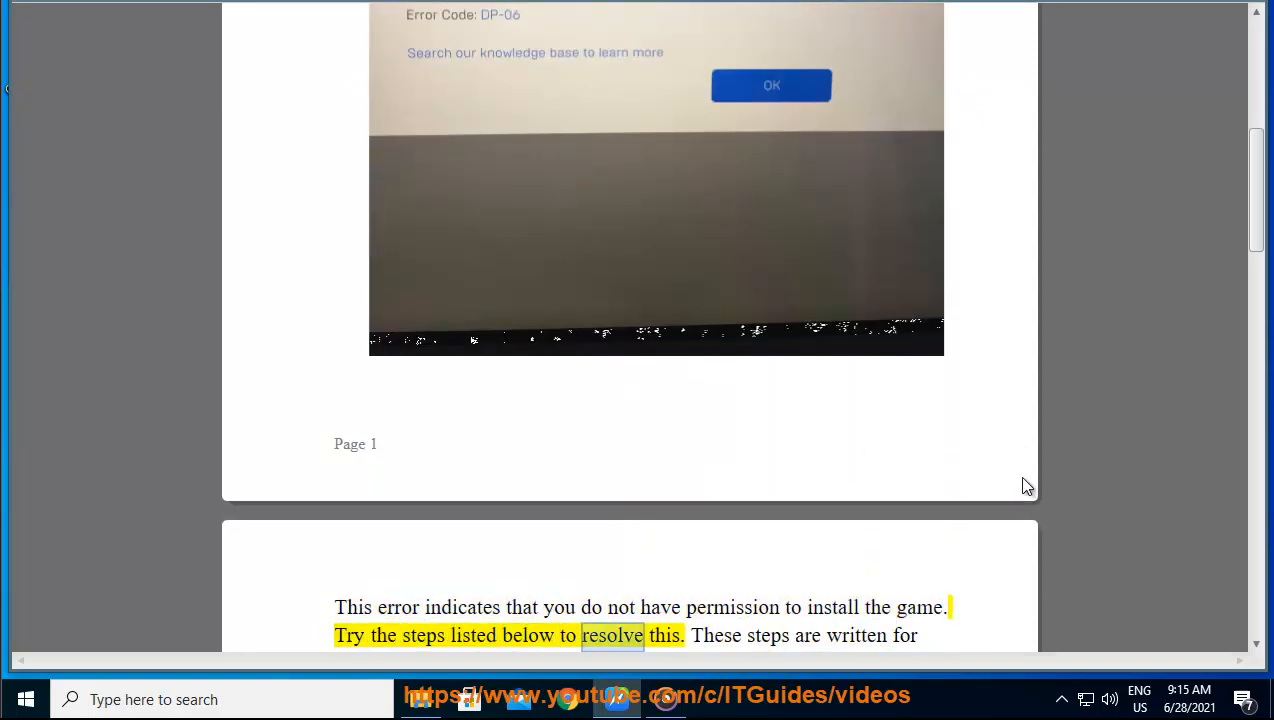
scroll("down", 3)
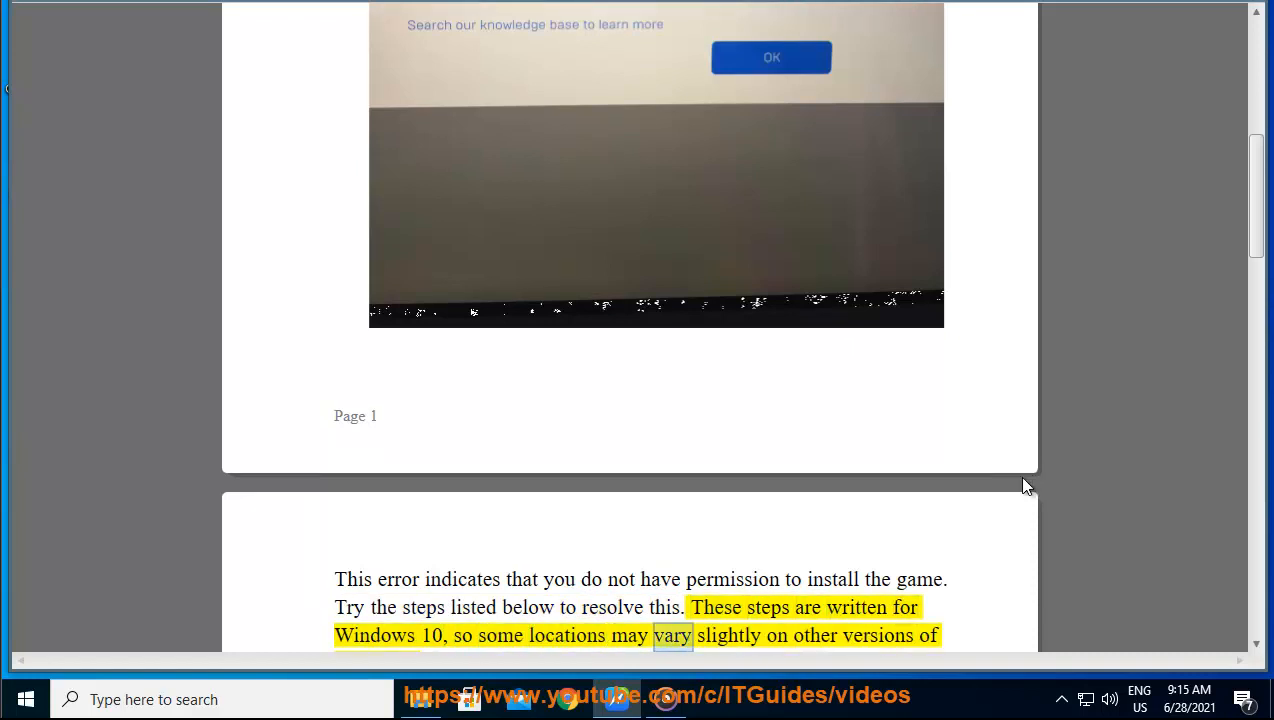
scroll("down", 3)
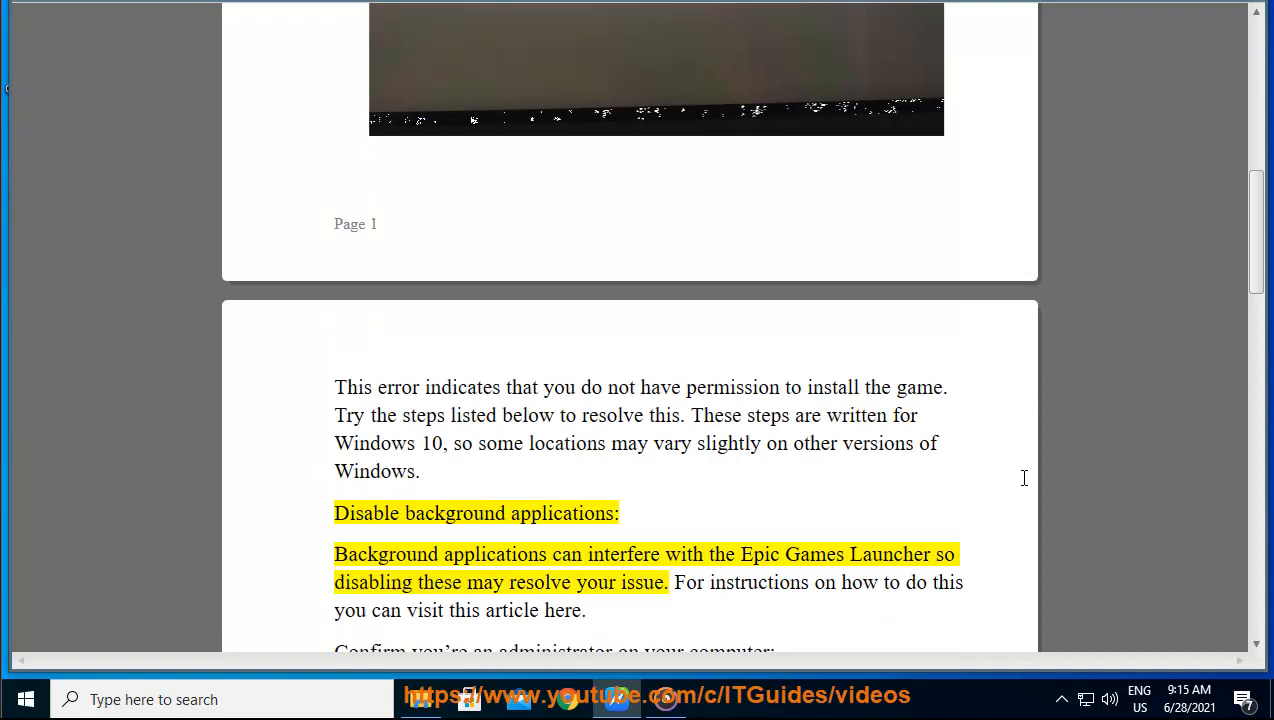
double_click(386, 554)
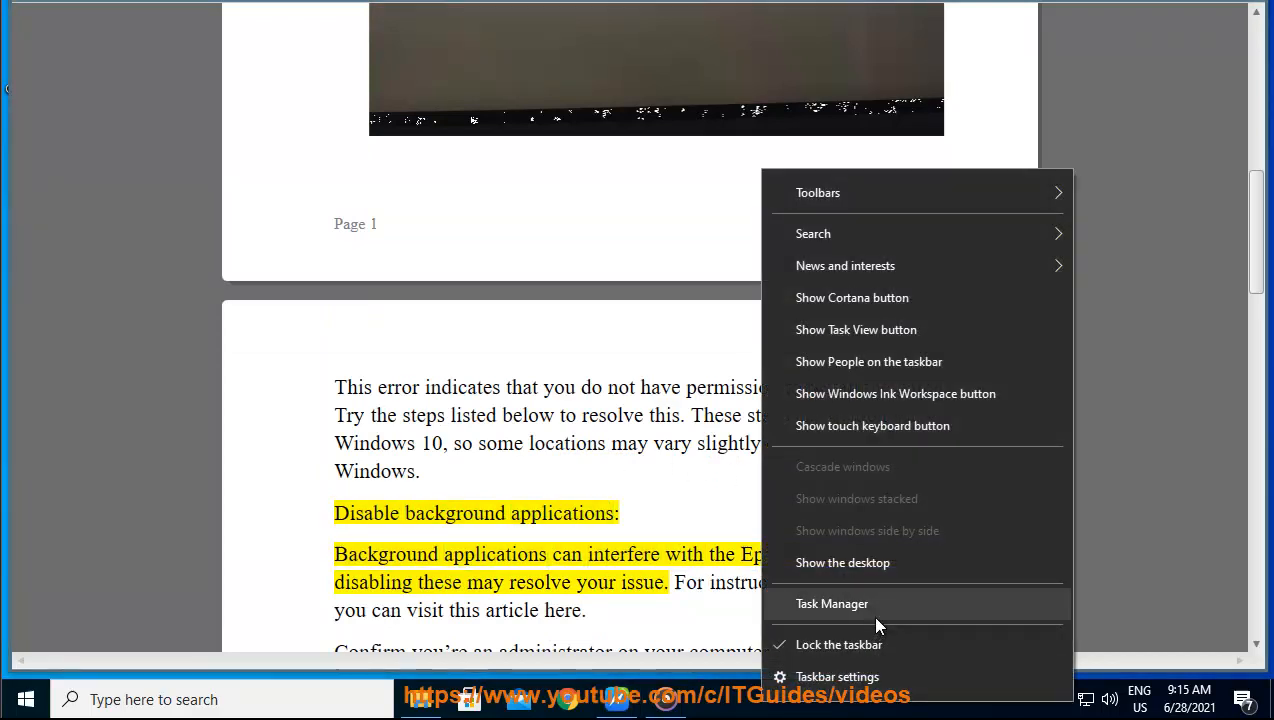
left_click(832, 604)
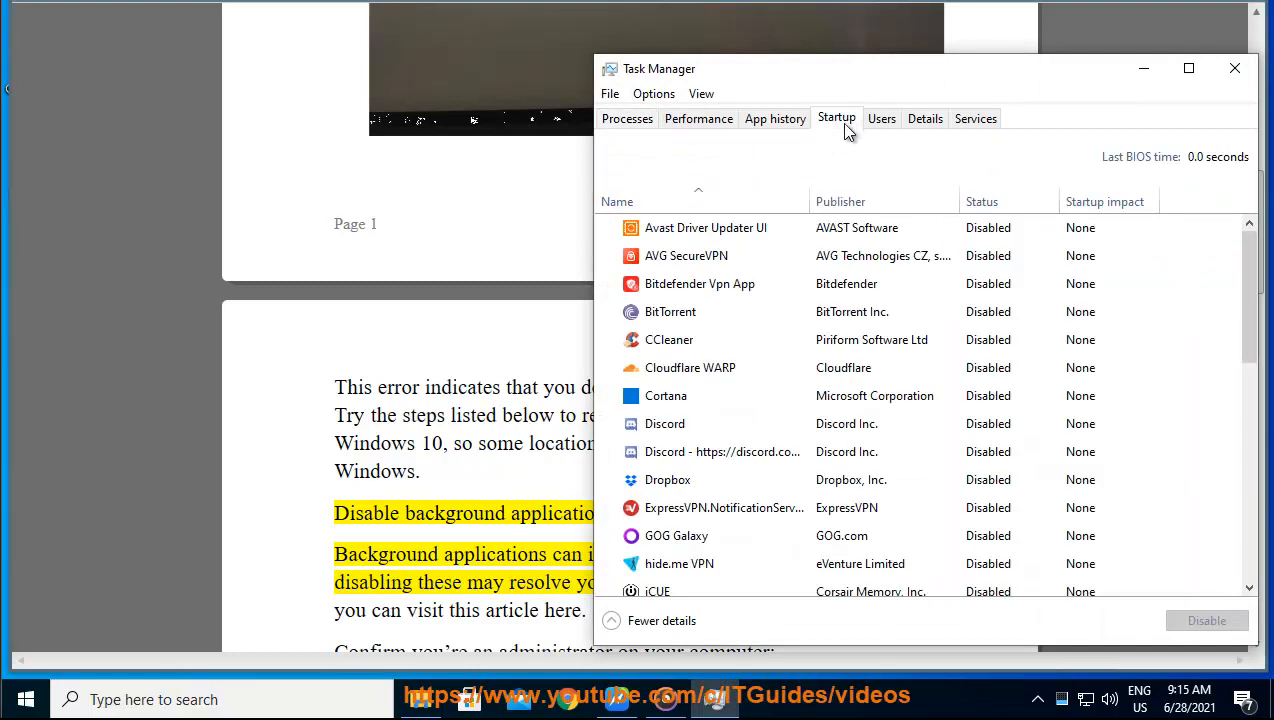
left_click(628, 118)
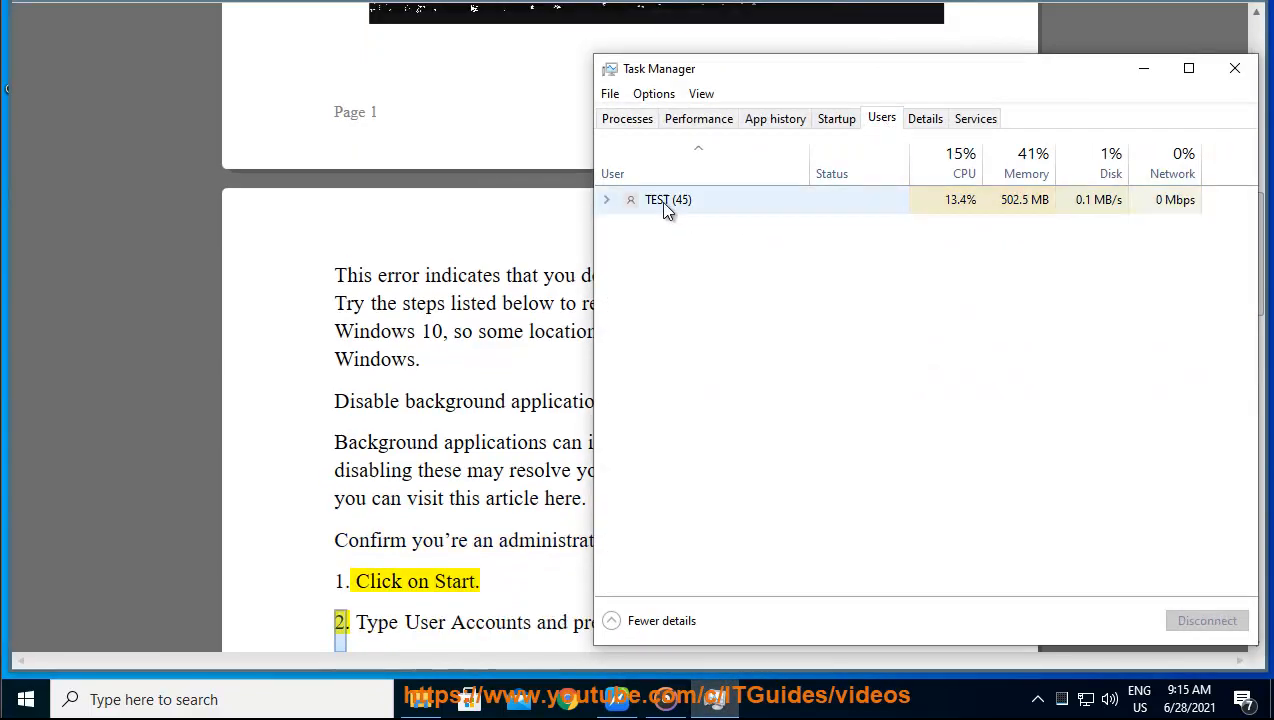
left_click(668, 200)
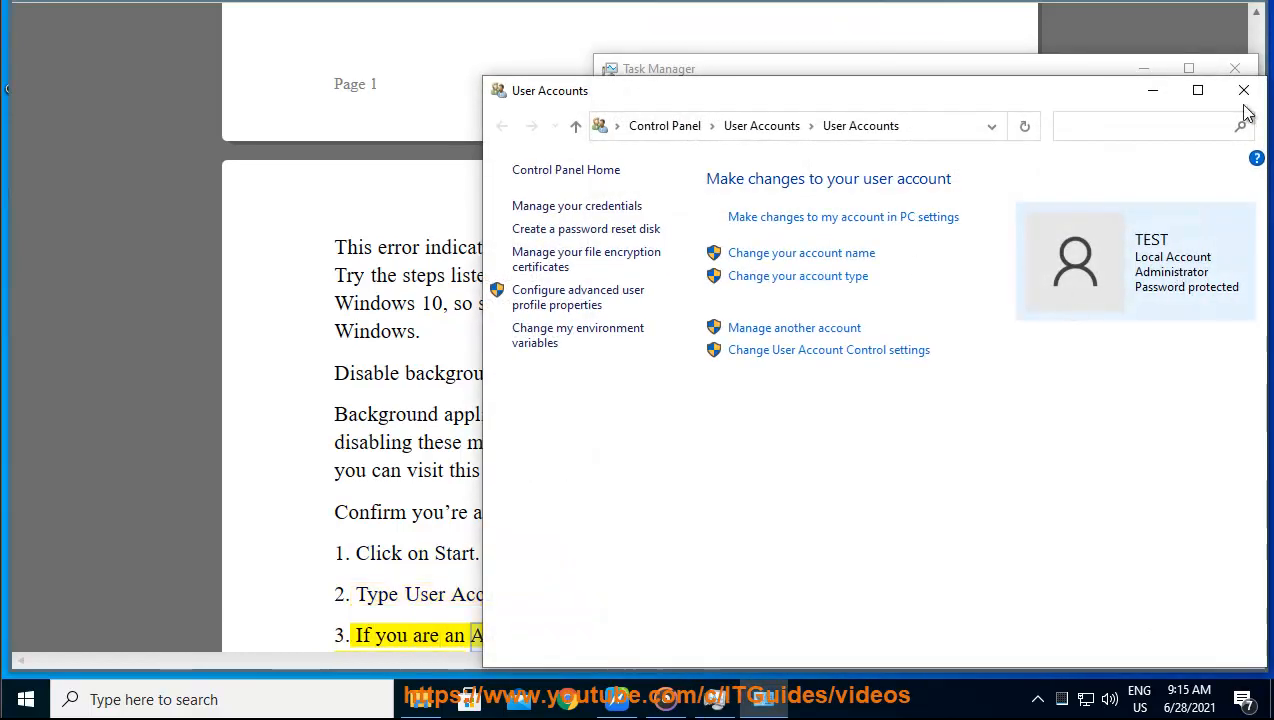
left_click(1244, 90)
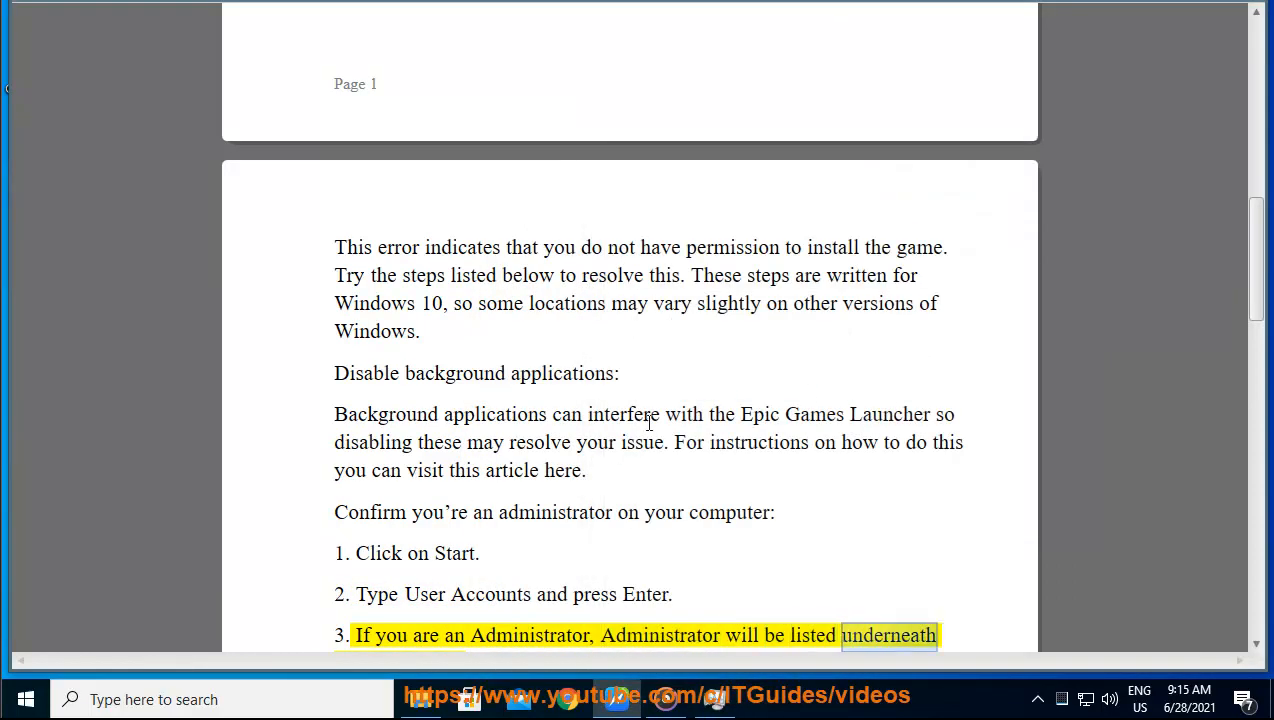
- In Settings, search USER, go to other-users management and view Your info showing TEST as local Administrator
scroll("down", 3)
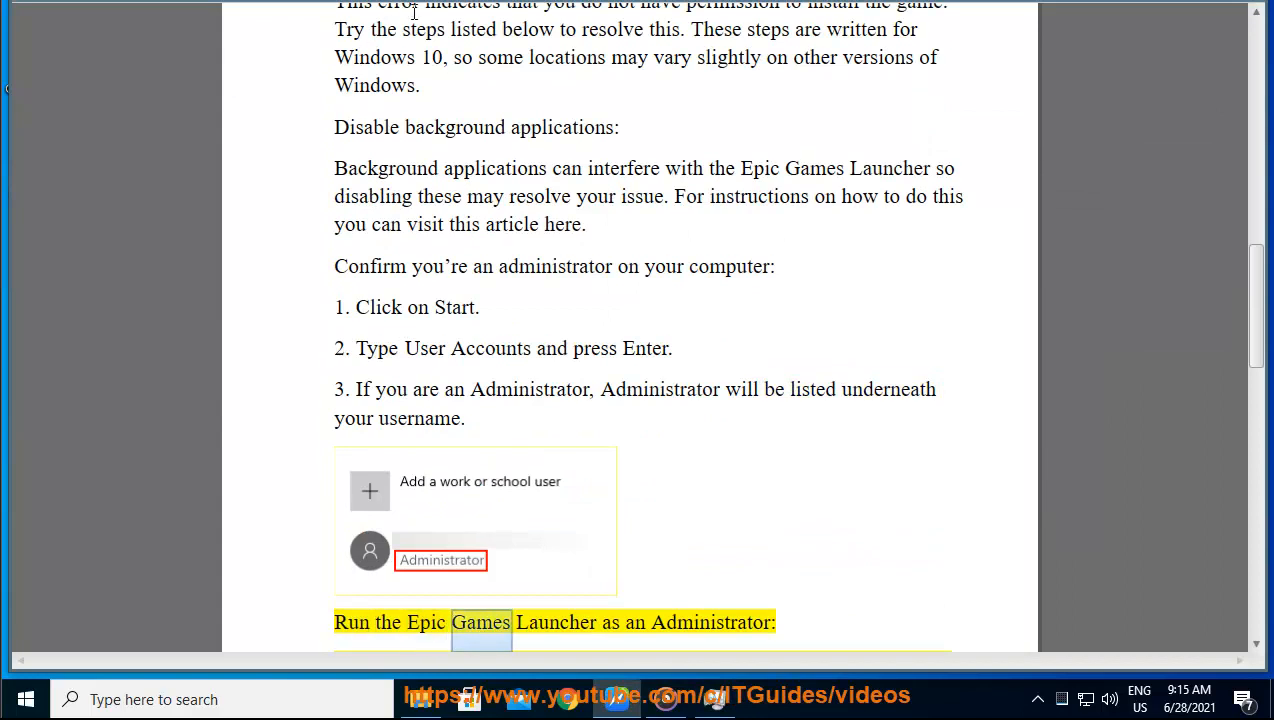
scroll("down", 3)
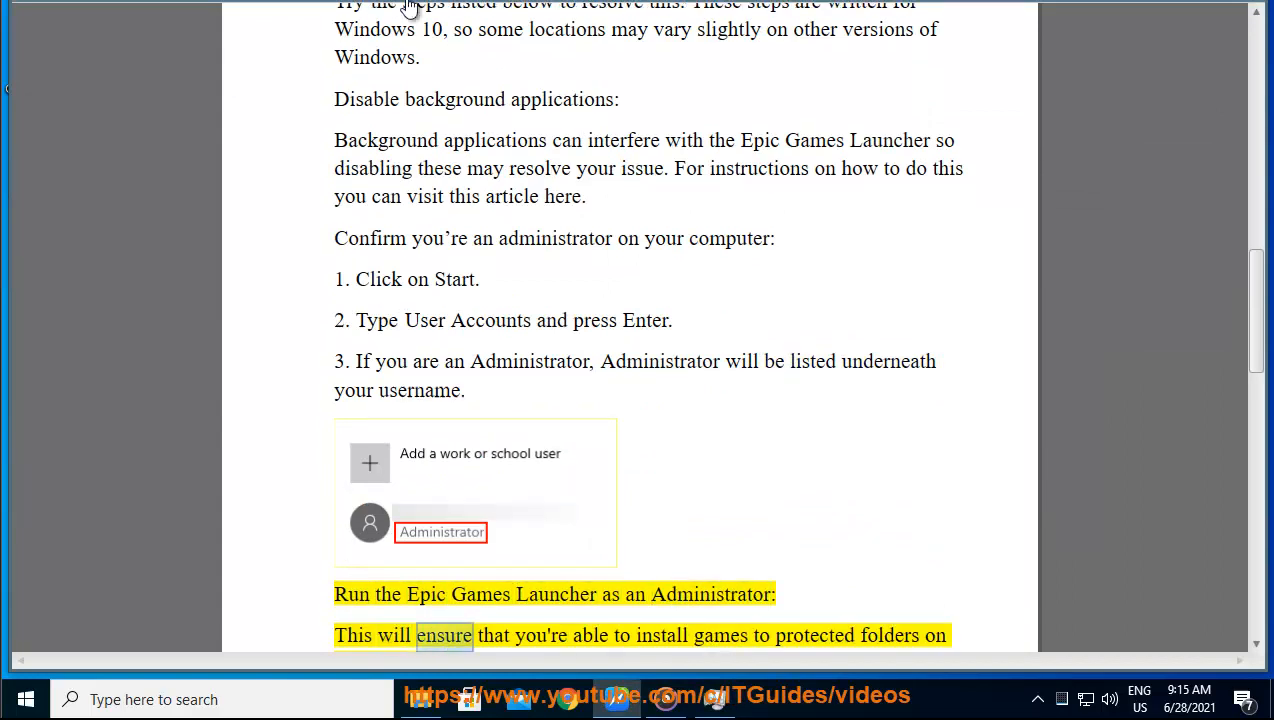
double_click(662, 636)
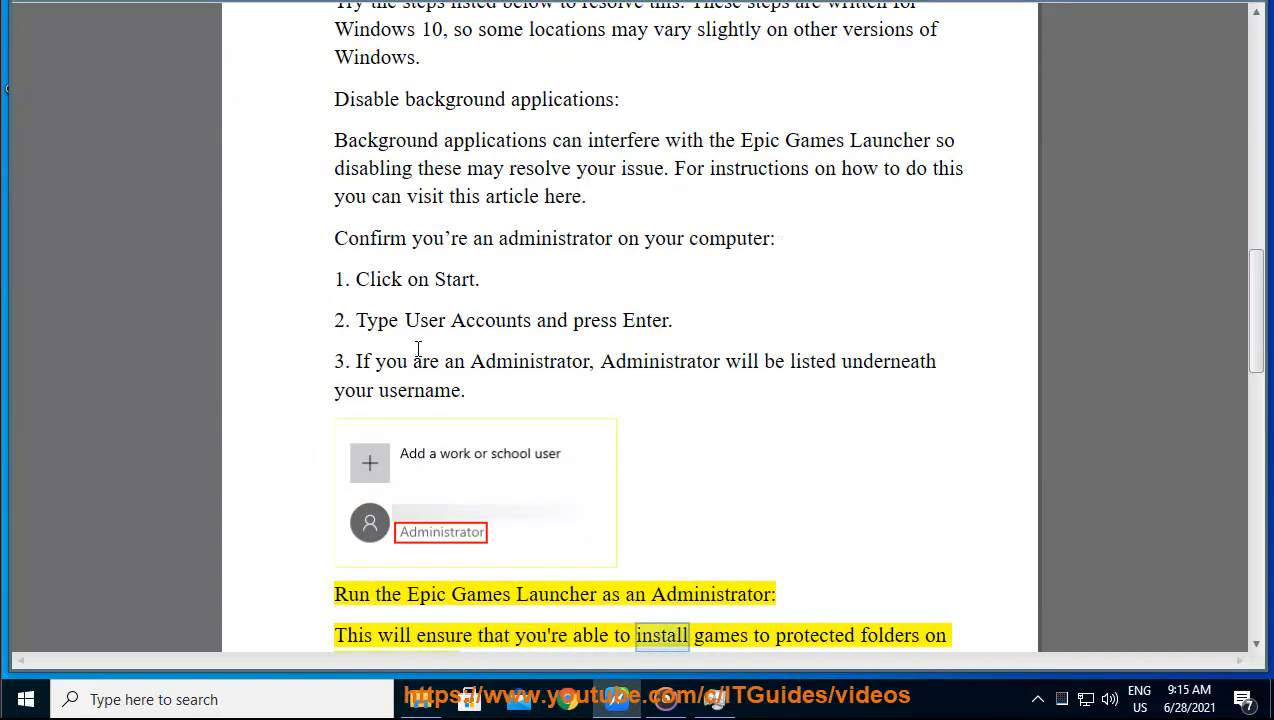
left_click(24, 700)
type("U")
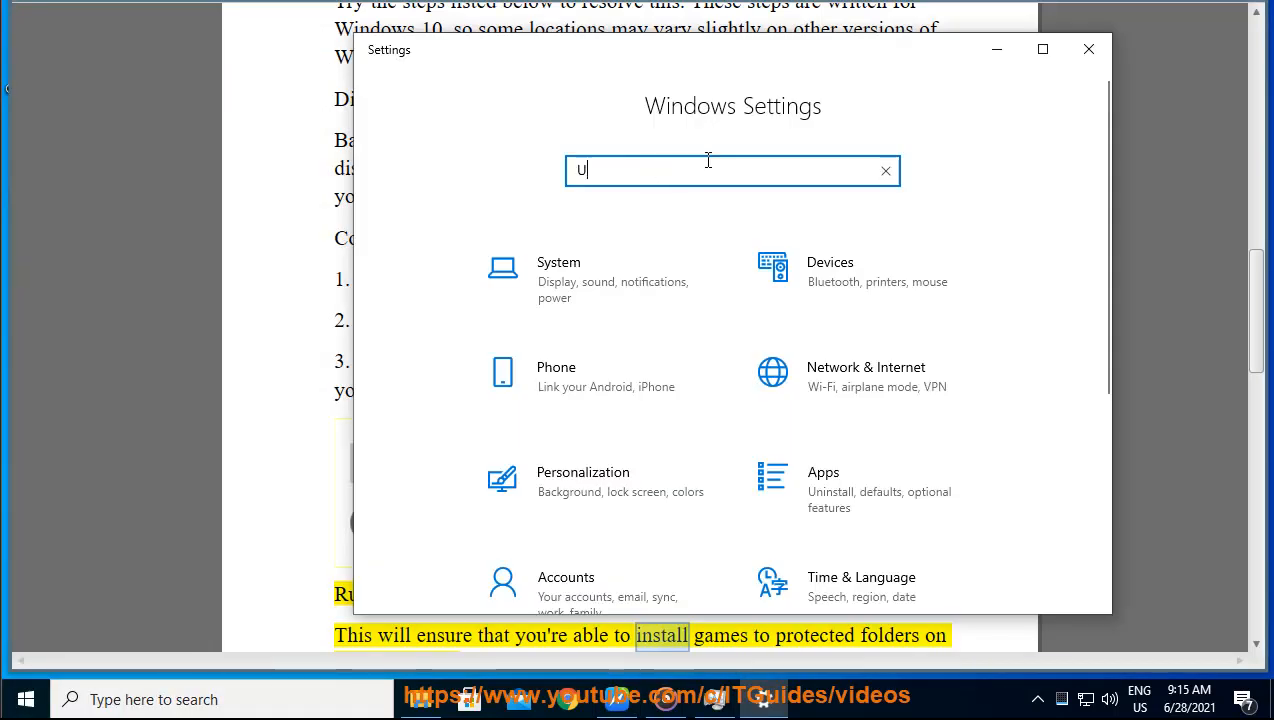
type("SER")
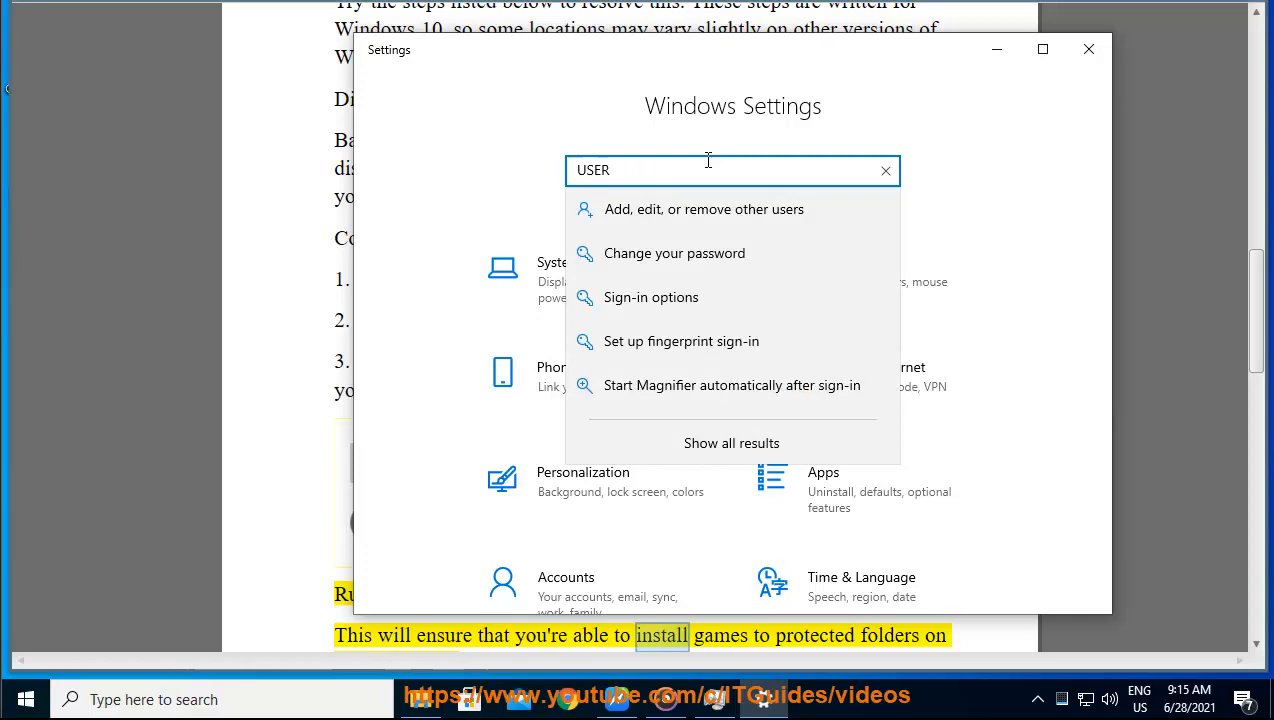
mouse_move(850, 248)
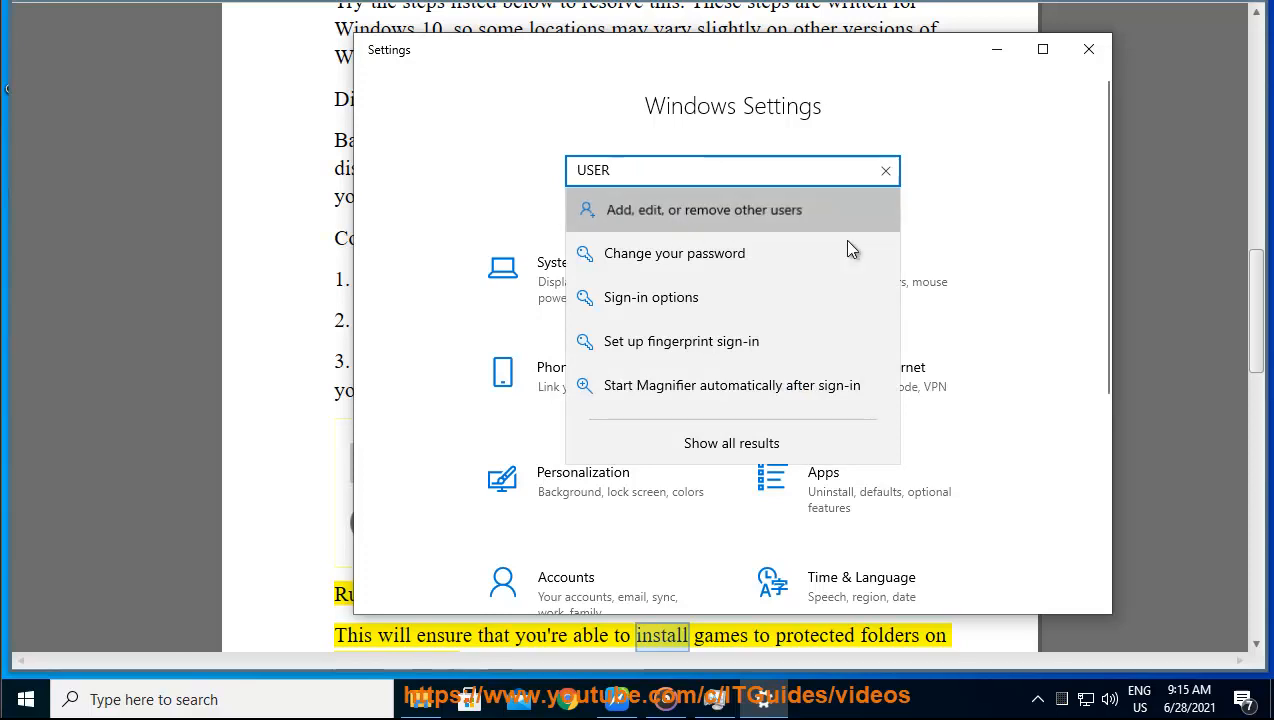
left_click(704, 210)
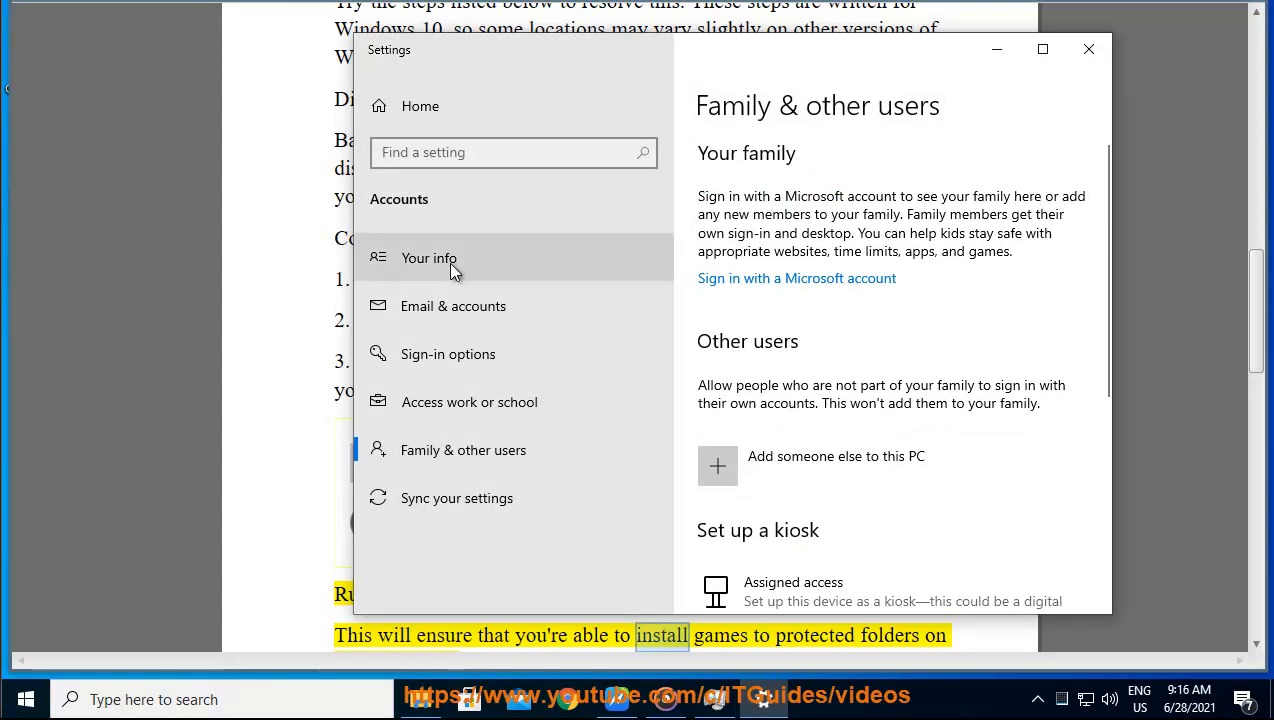
left_click(428, 256)
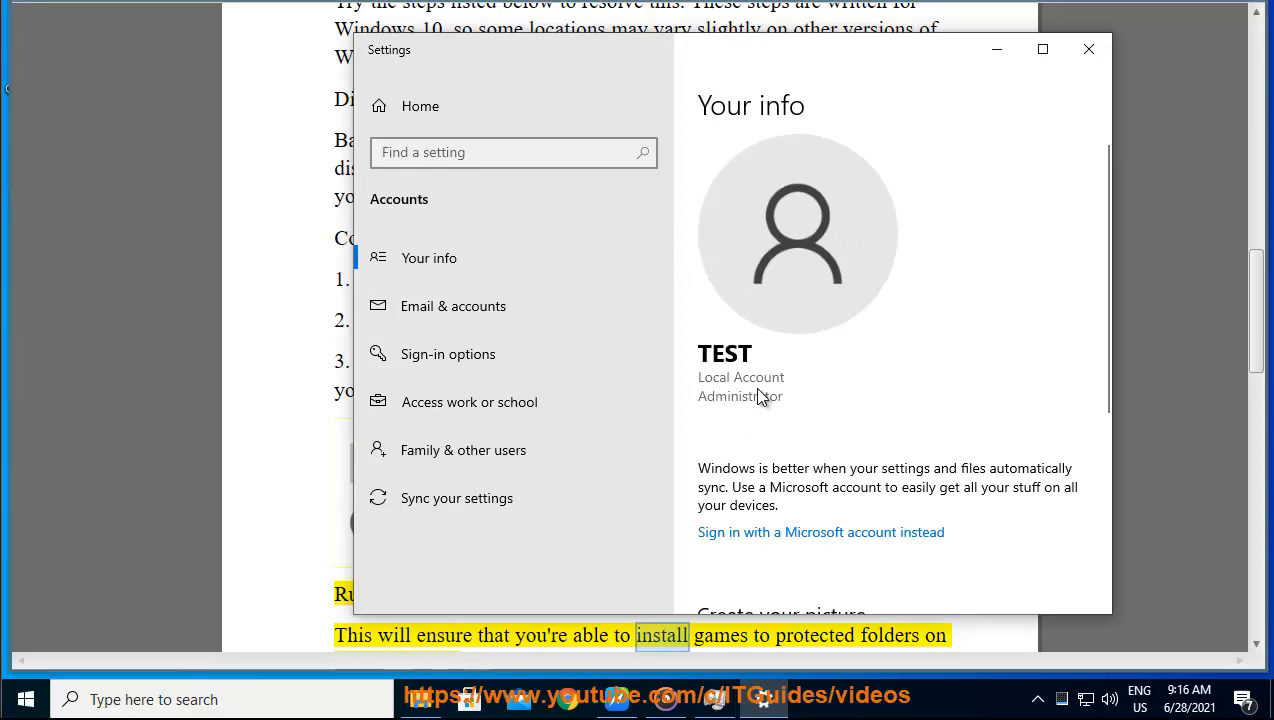
left_click(1088, 48)
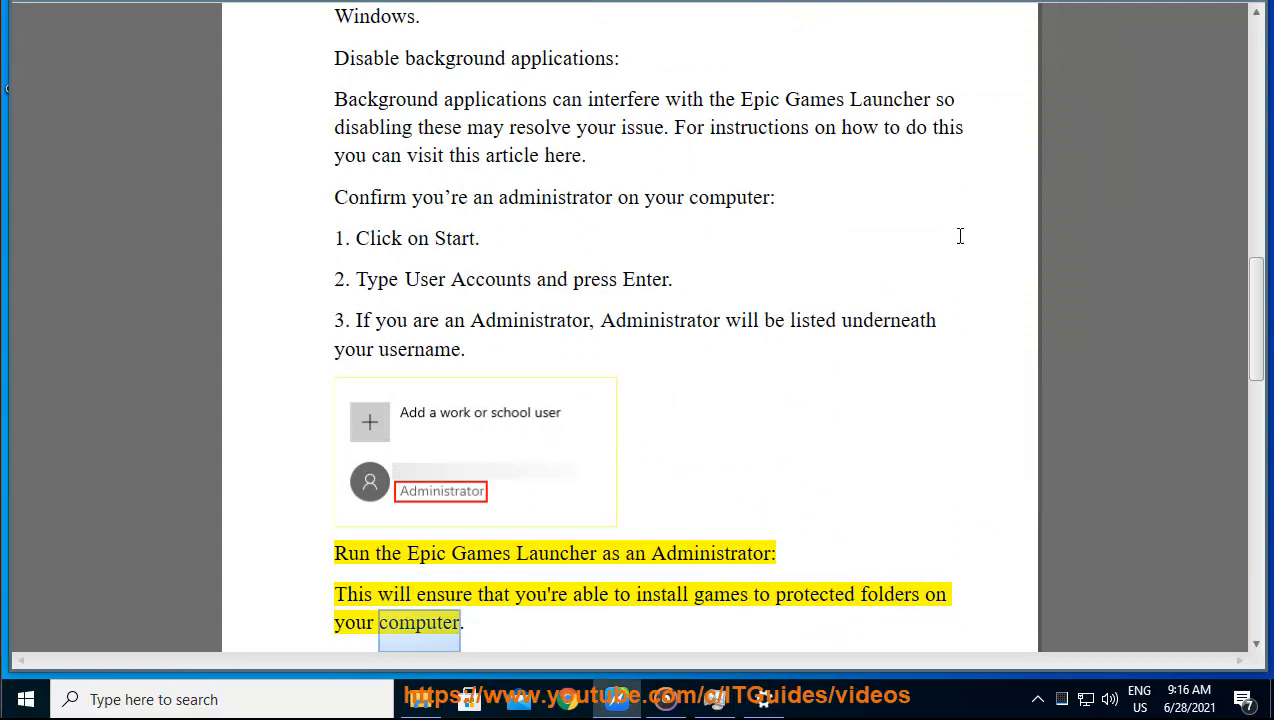
- Scroll the guide down to the steps on confirming read/write folder access
scroll("down", 3)
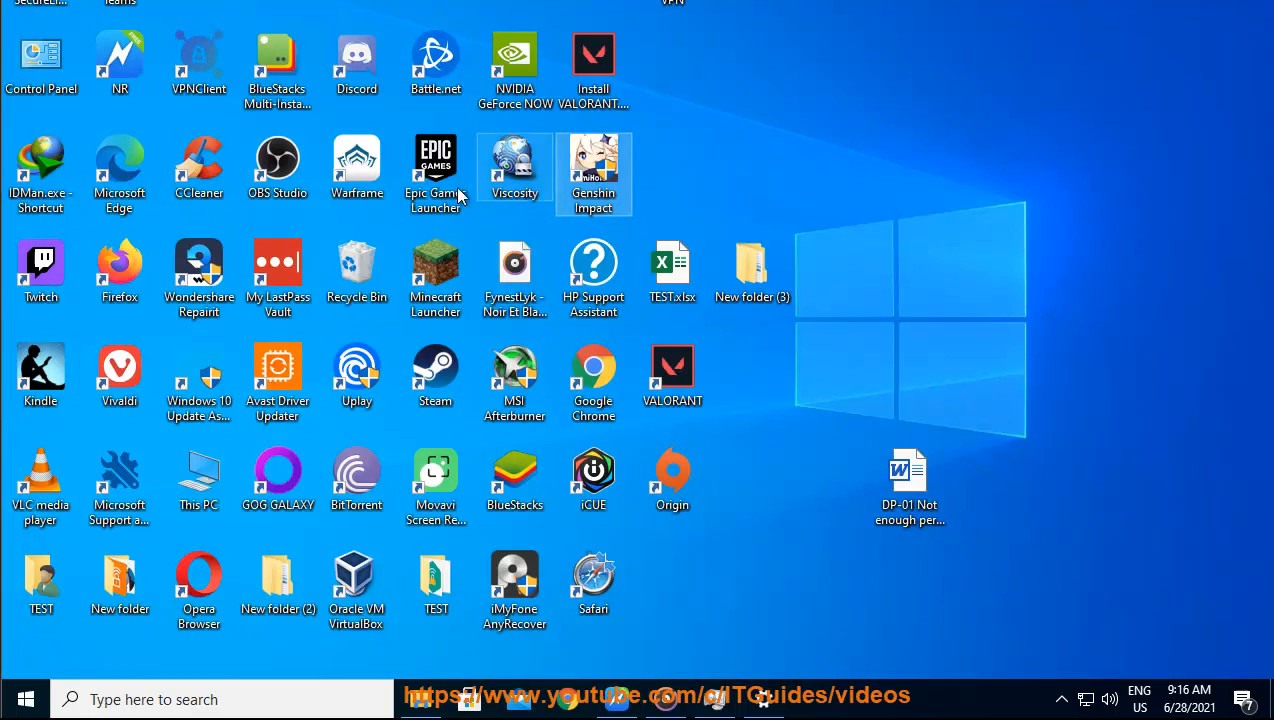
right_click(436, 164)
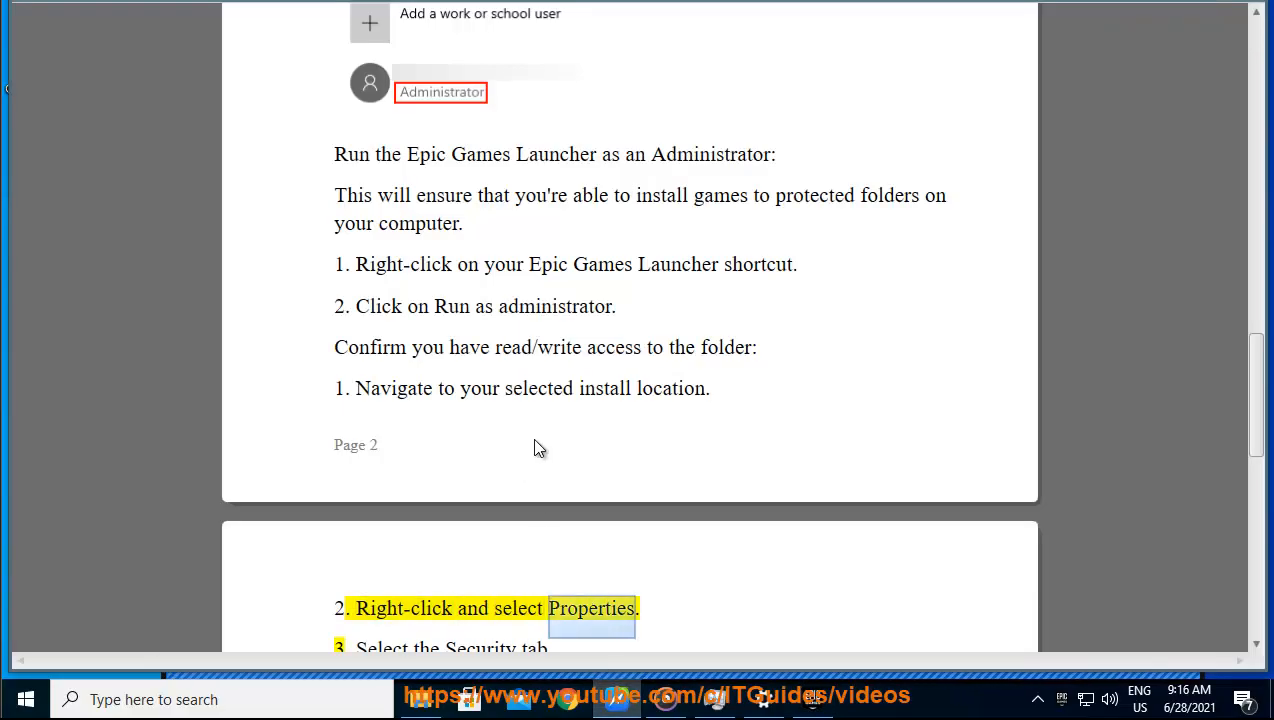
scroll("down", 3)
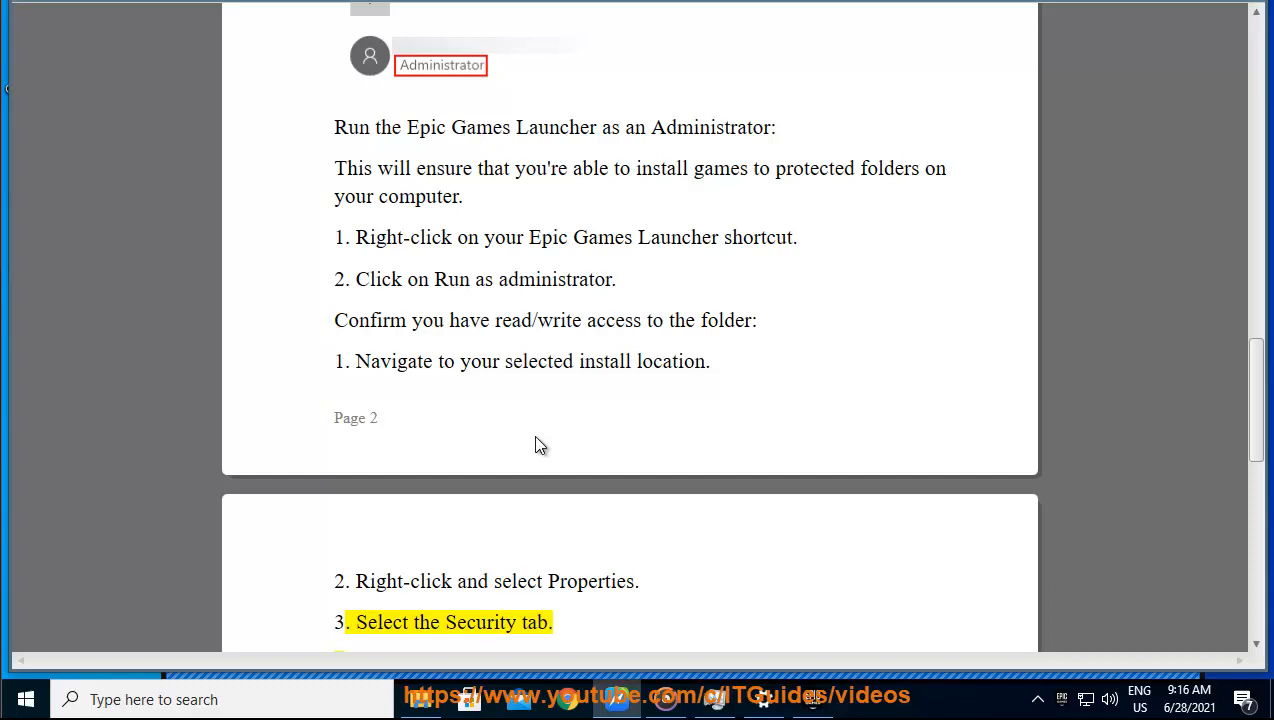
scroll("down", 3)
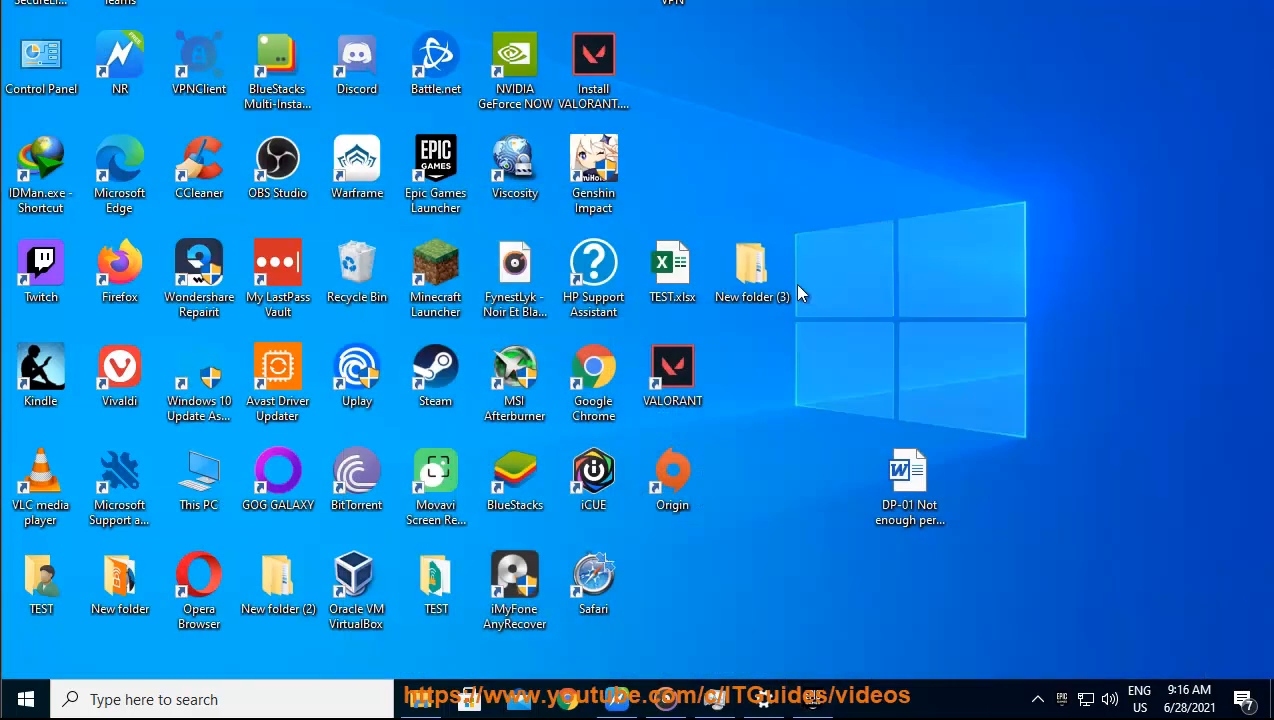
- Open Properties for New folder (3), glance at advanced attributes, and view Security permissions for the current user
right_click(752, 264)
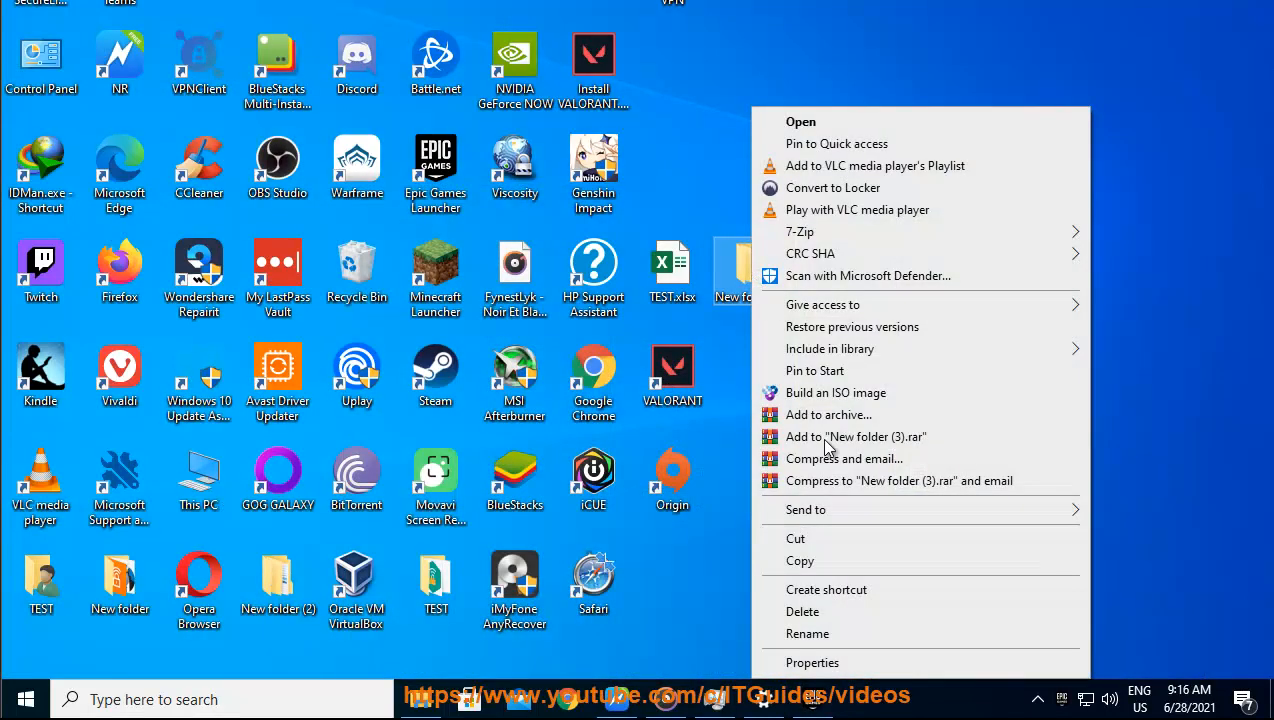
left_click(812, 662)
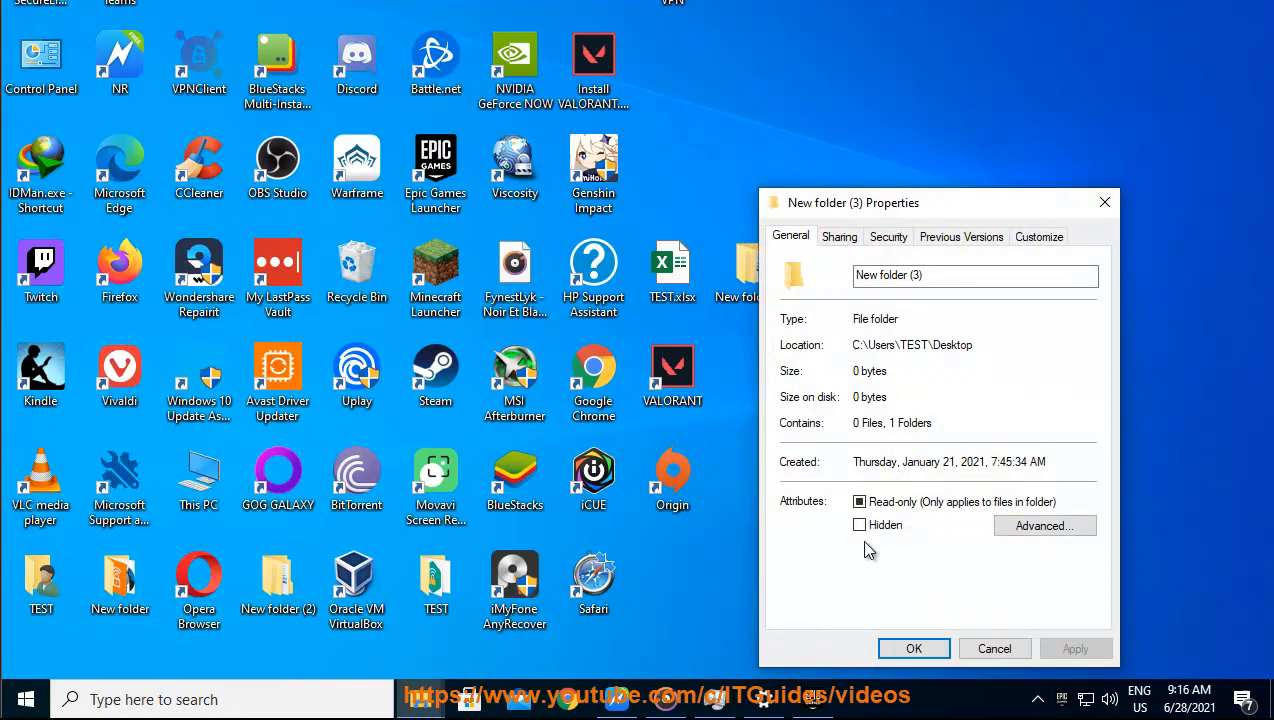
left_click(1044, 524)
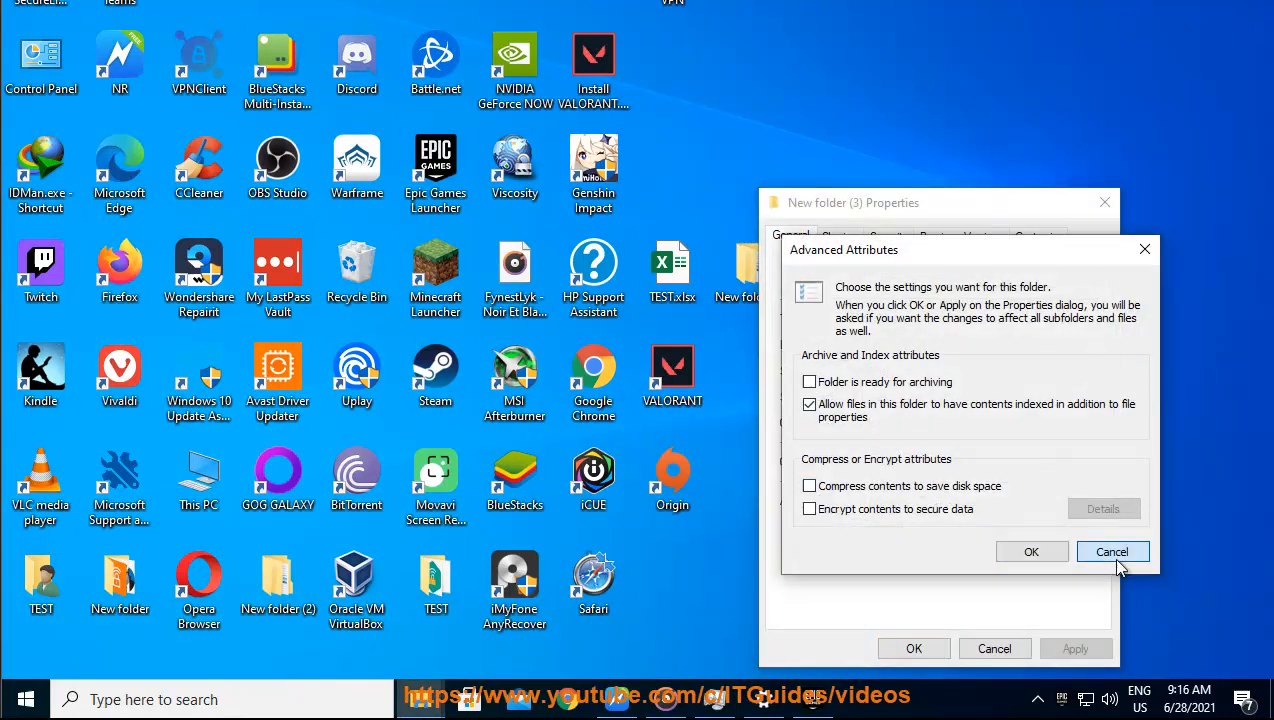
left_click(1112, 552)
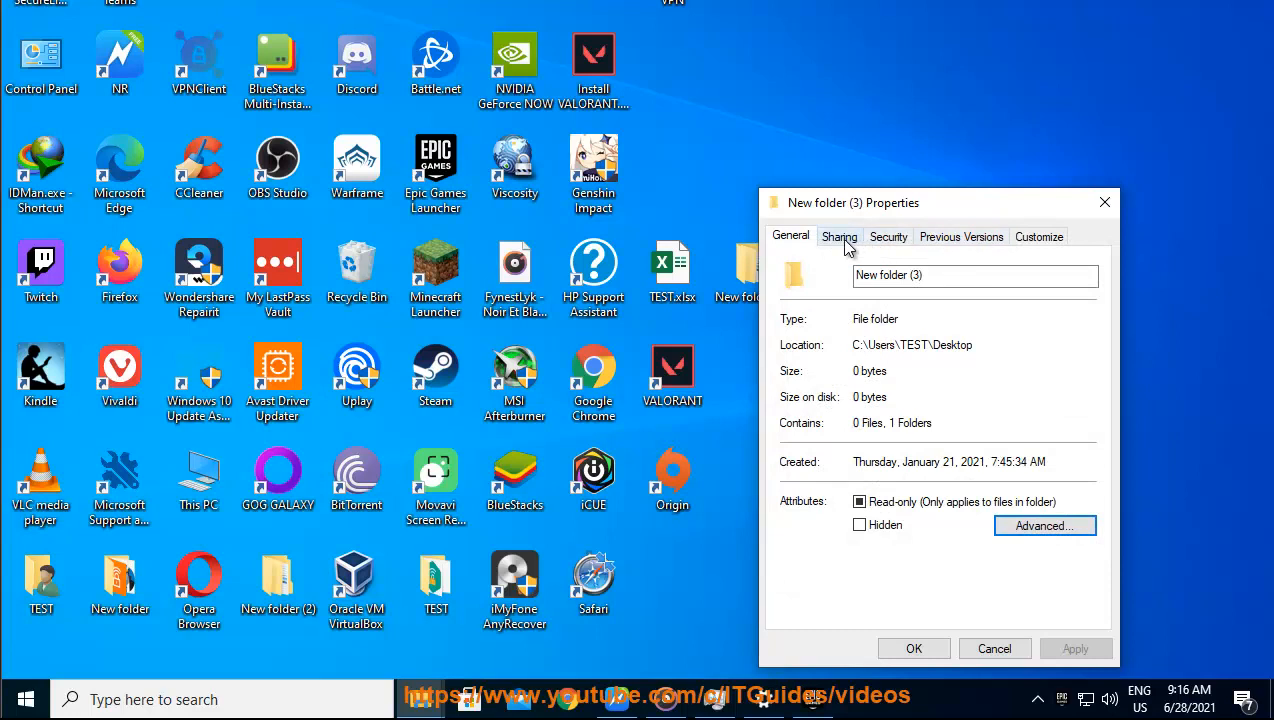
left_click(888, 236)
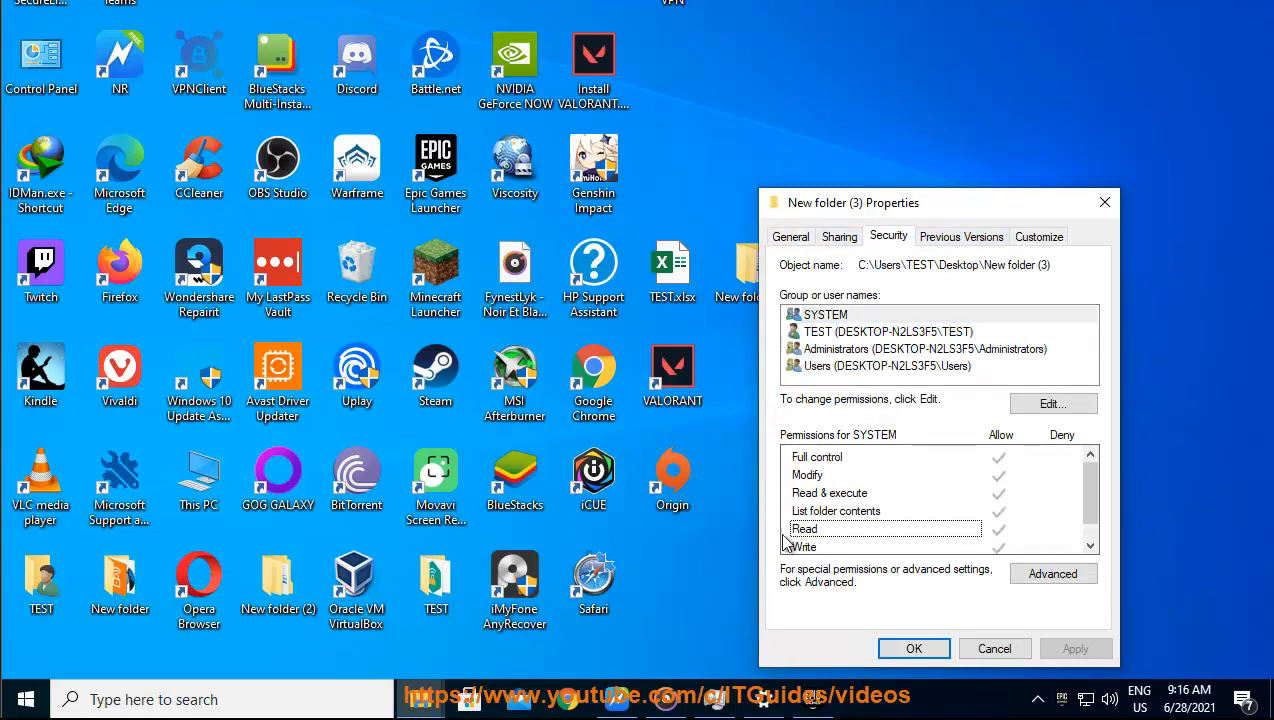
left_click(888, 332)
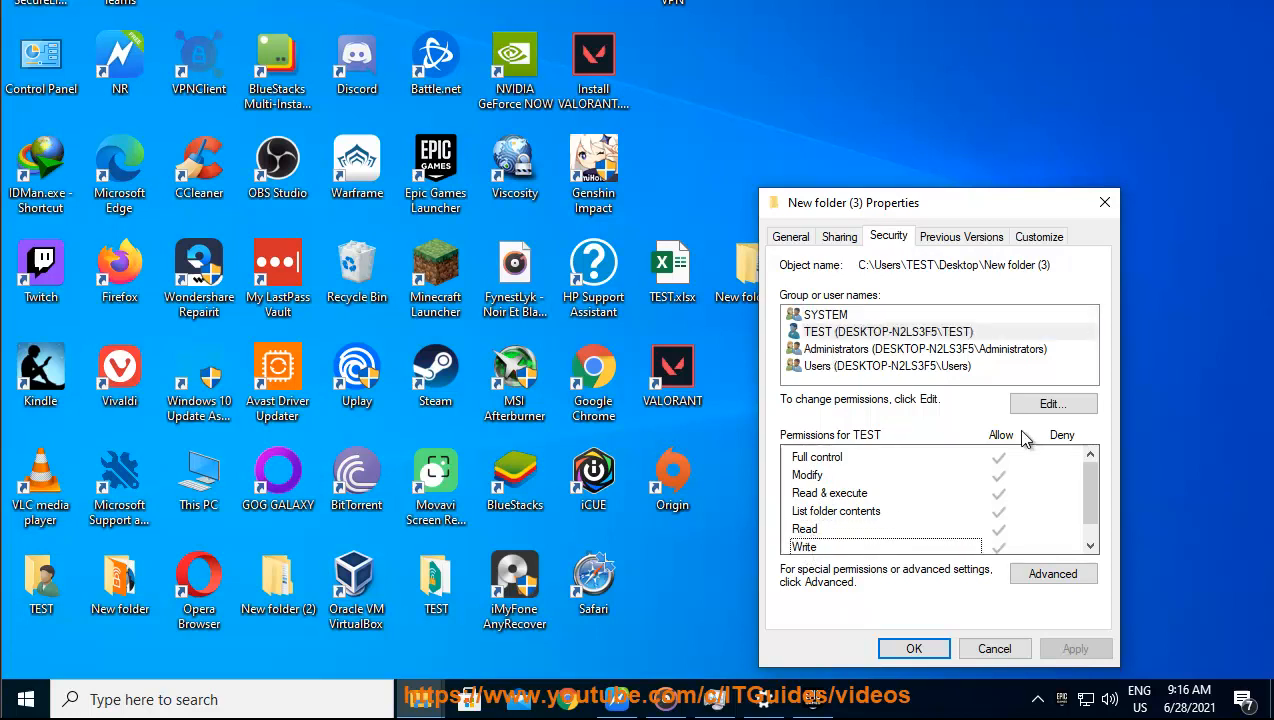
- Review the user's editable permission list confirming Read and Write allowed, then go to advanced security settings
left_click(1052, 404)
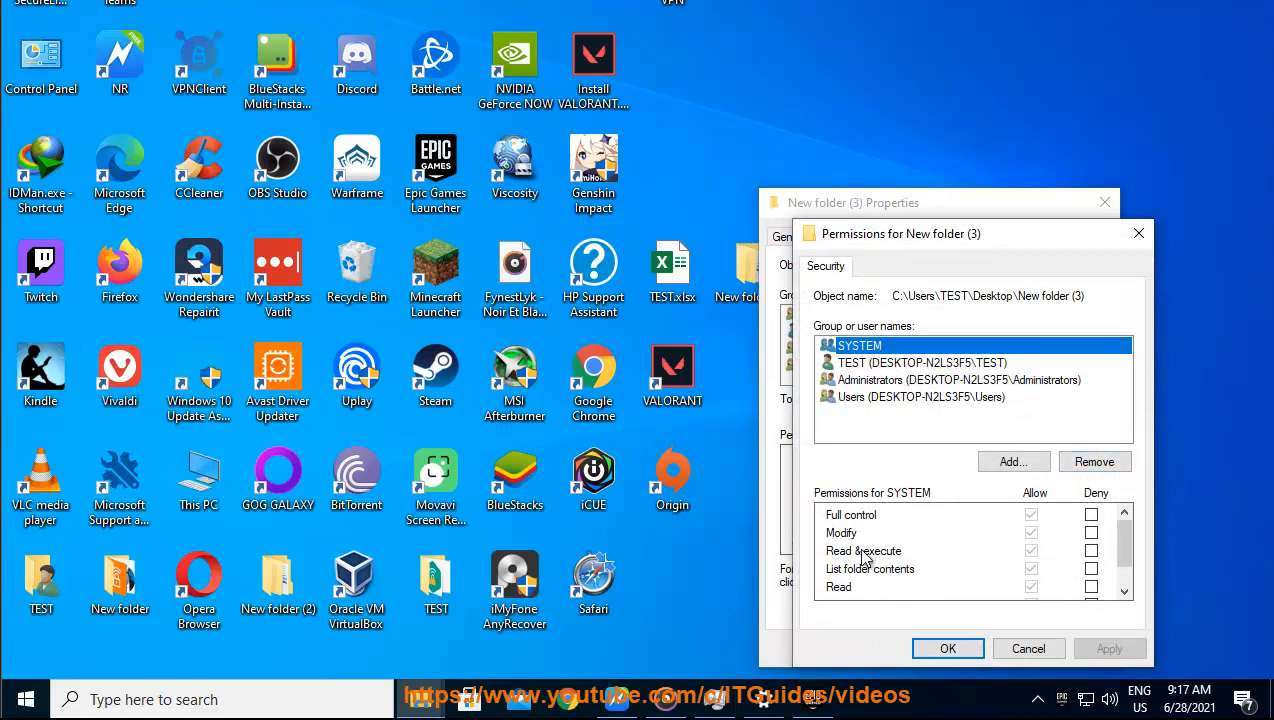
left_click(920, 362)
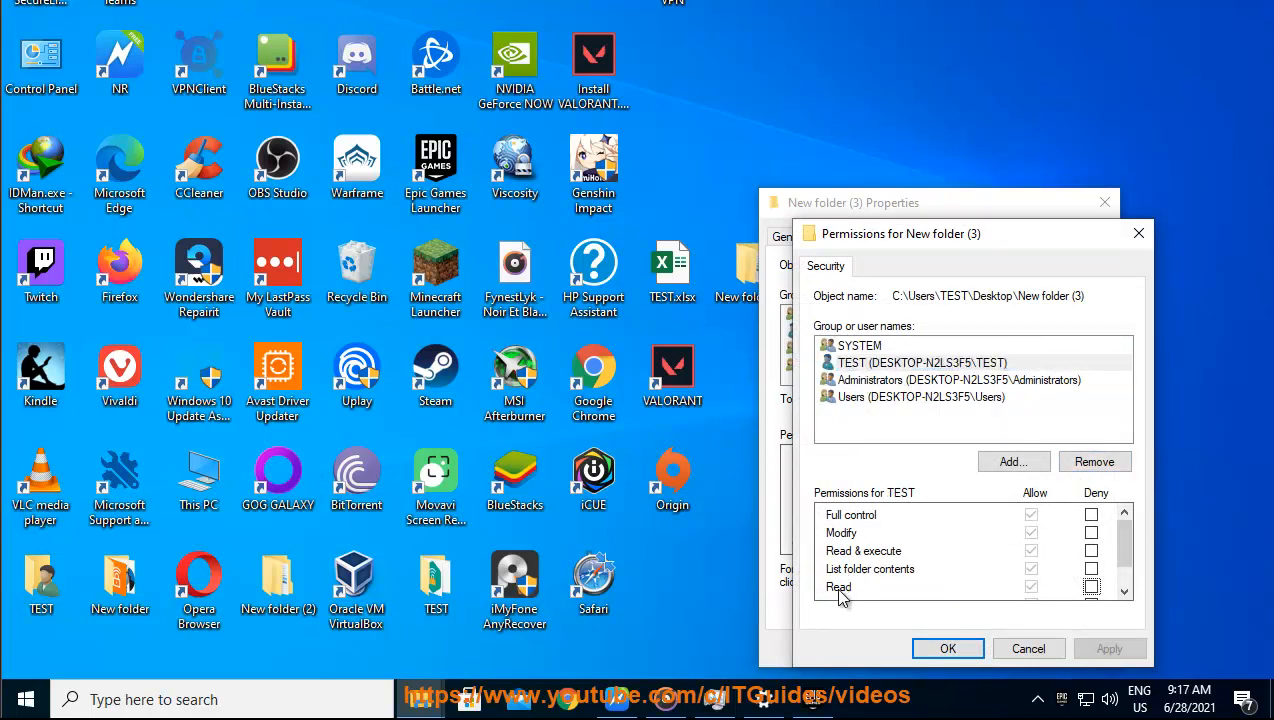
scroll("down", 3)
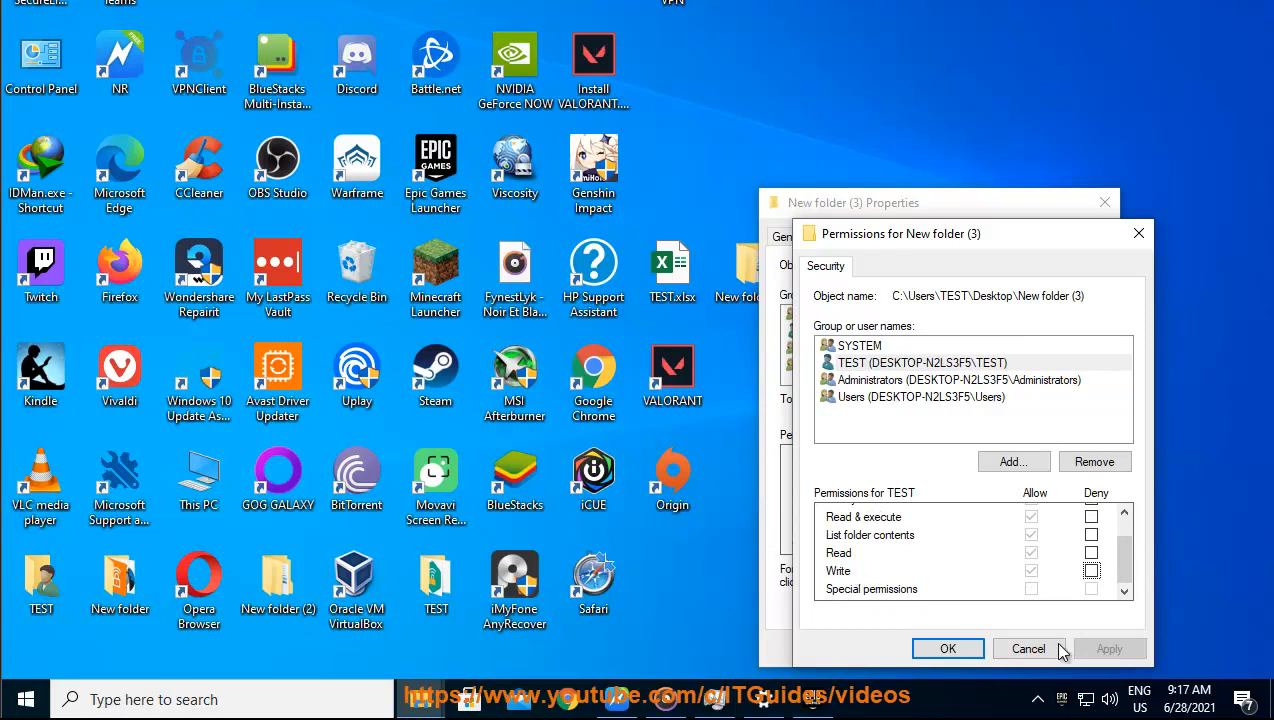
left_click(1028, 648)
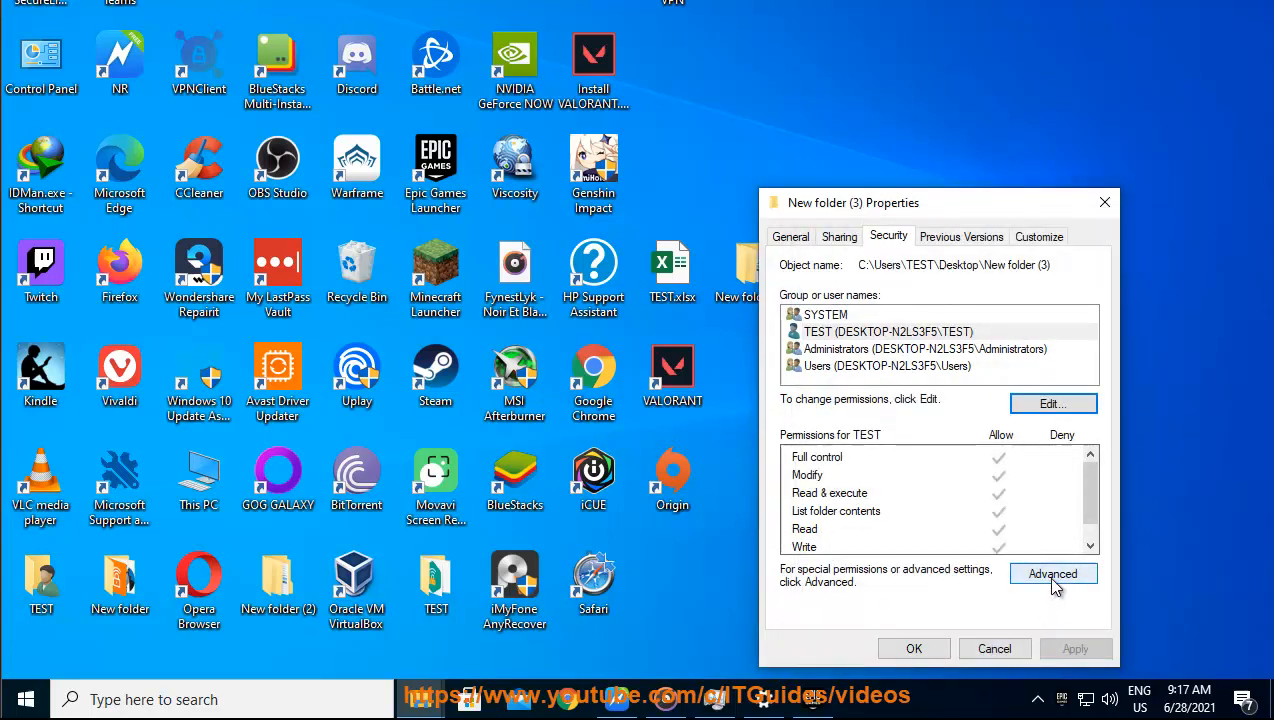
left_click(1052, 572)
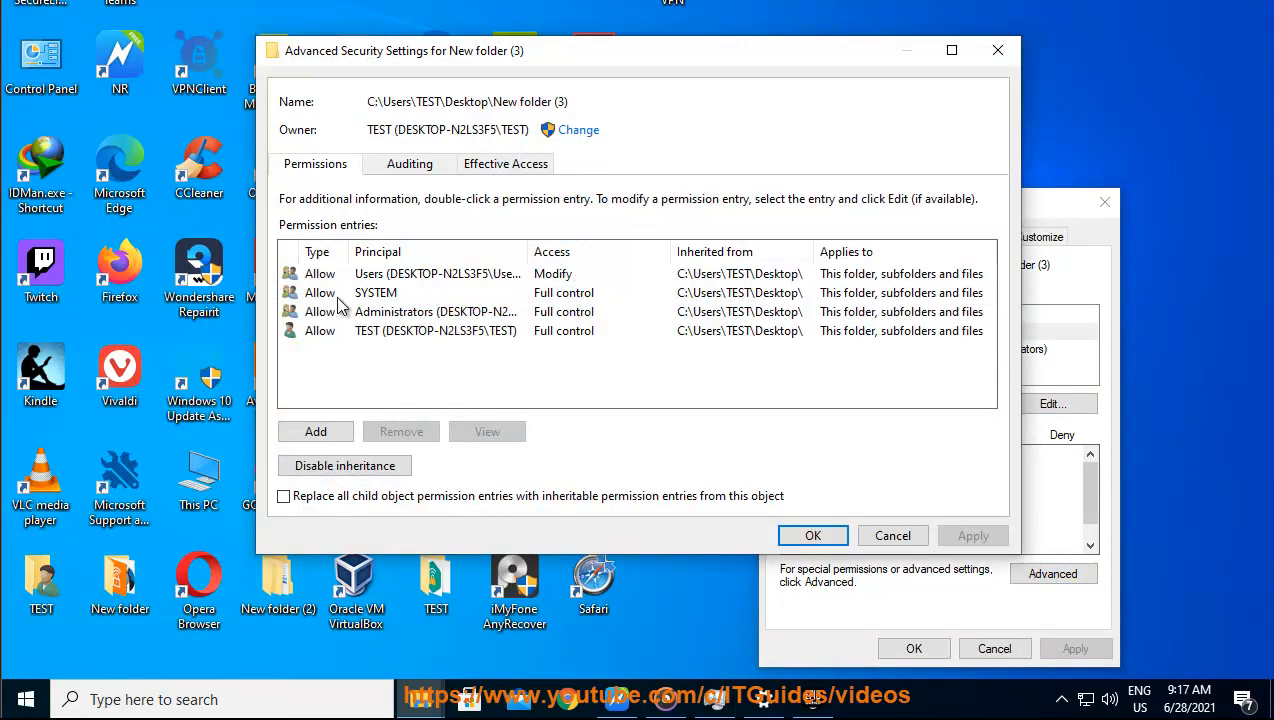